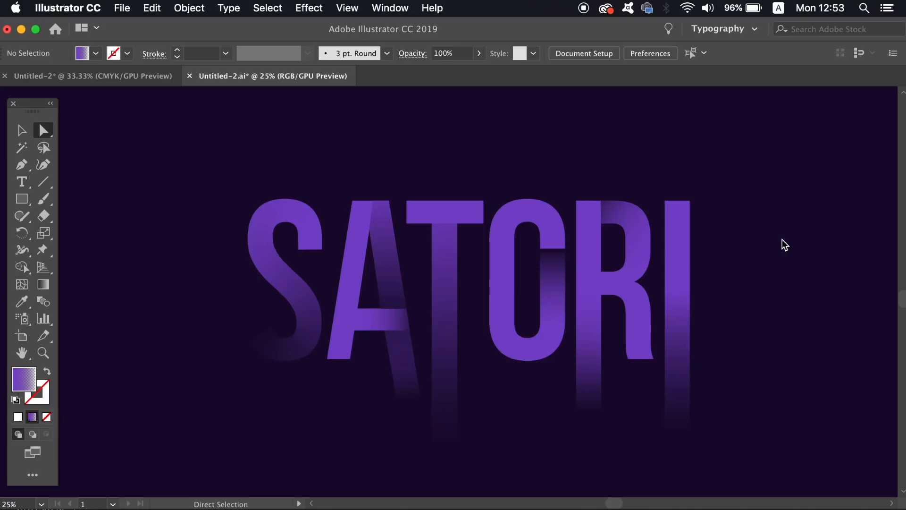
mouse_move(849, 120)
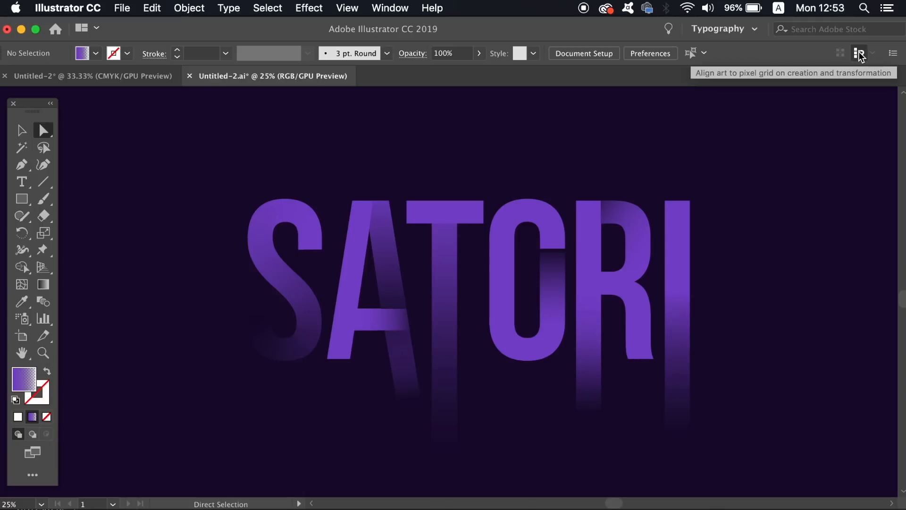
mouse_move(819, 101)
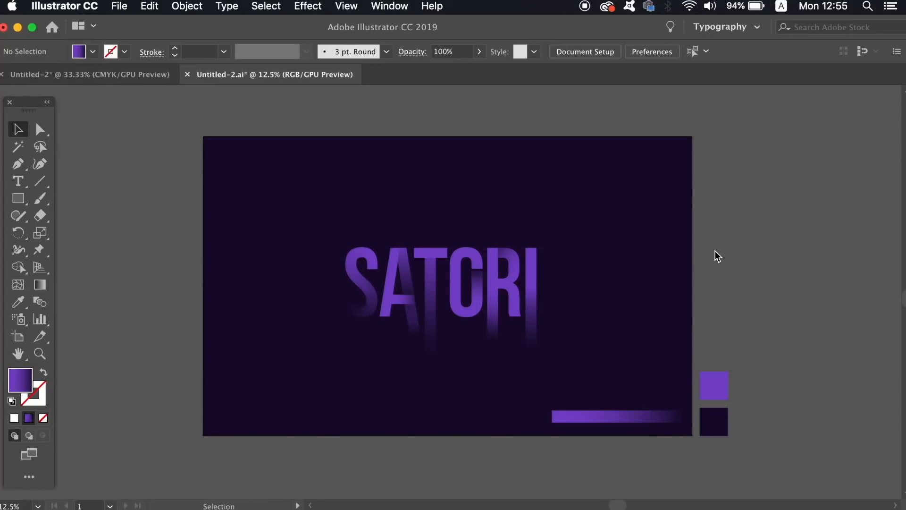
mouse_move(136, 119)
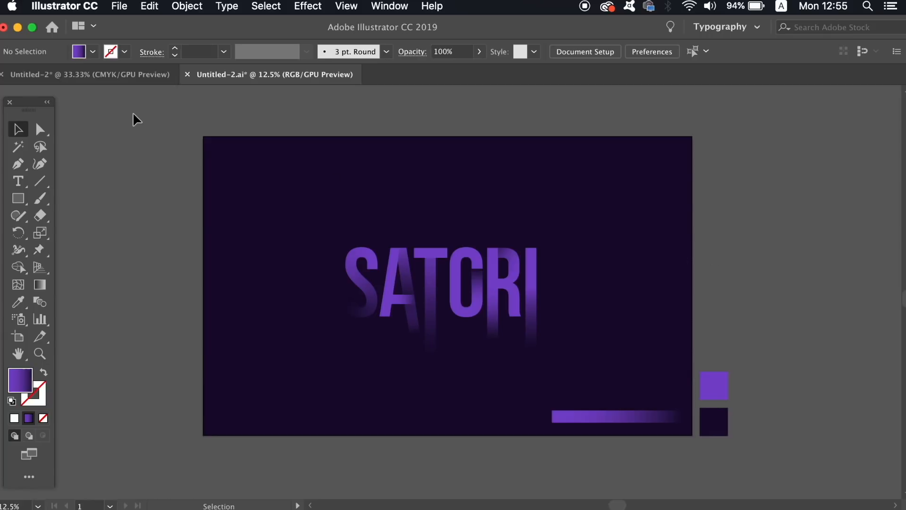
Uncheck GPU Performance in Illustrator's Performance preferences and confirm with OK
left_click(119, 6)
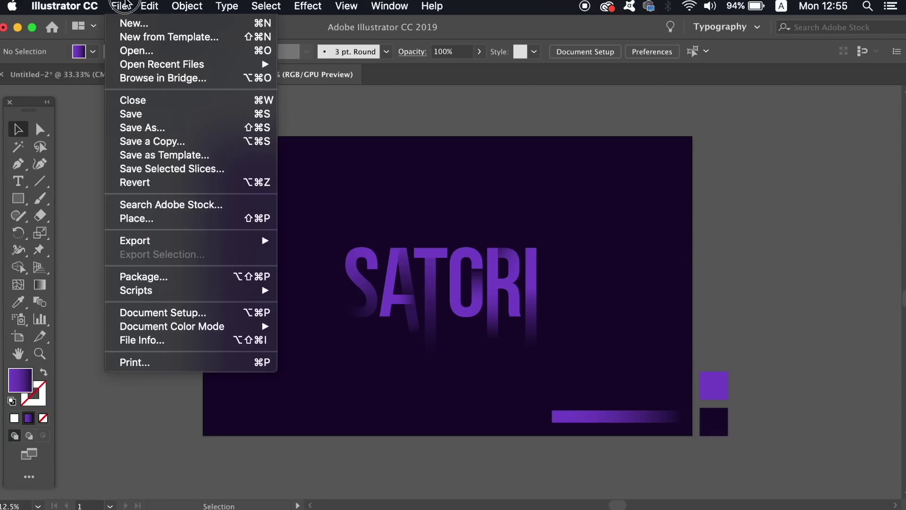
left_click(64, 6)
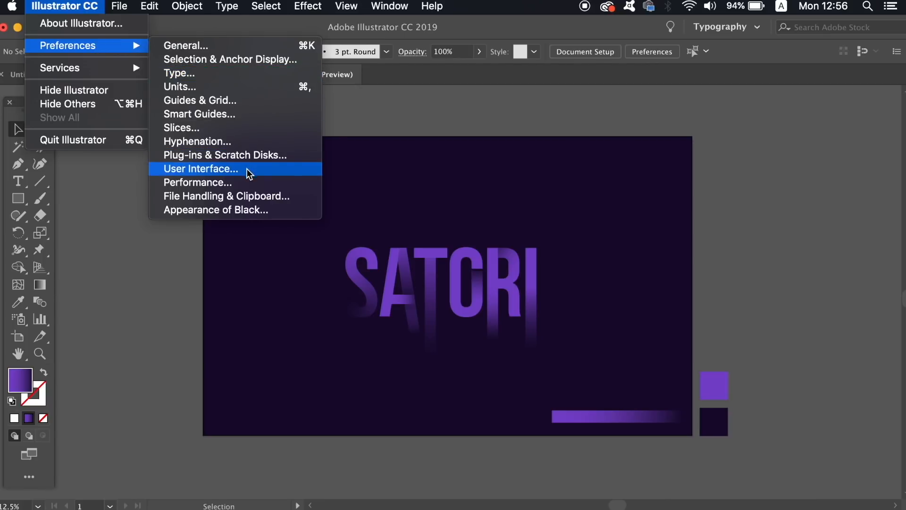
mouse_move(301, 184)
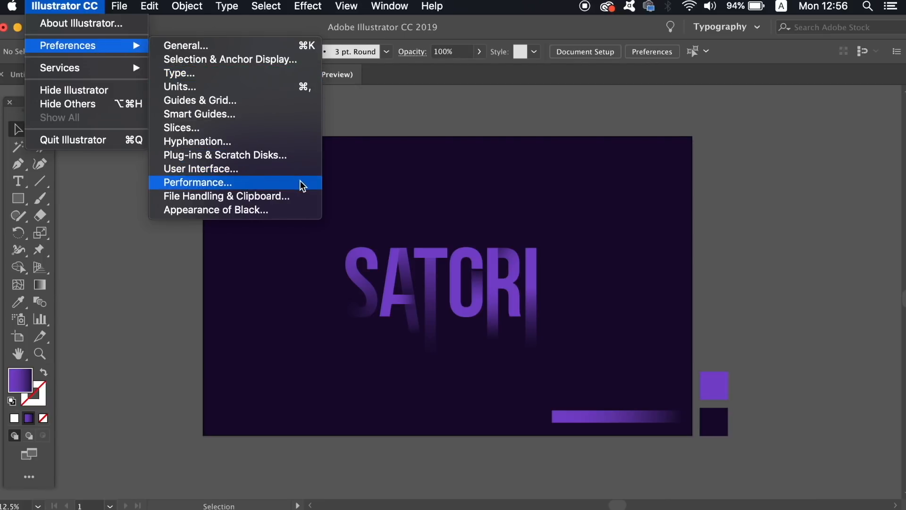
left_click(197, 182)
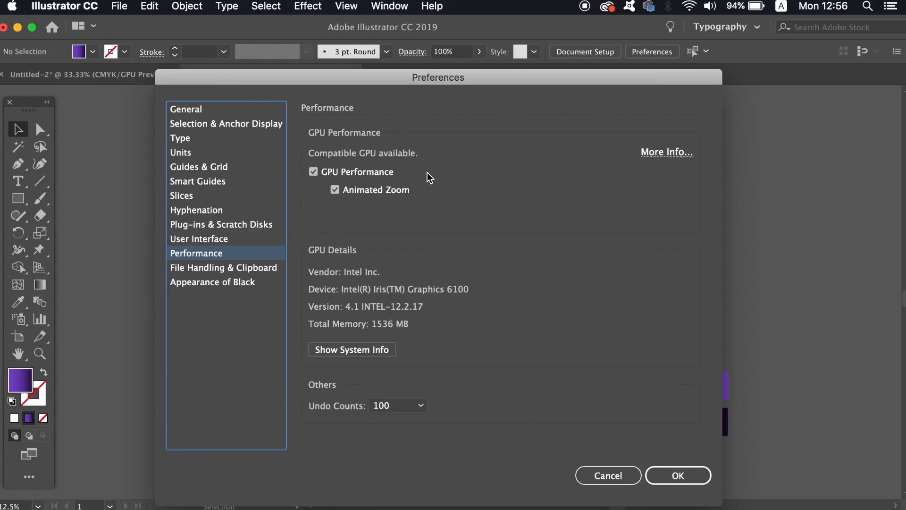
mouse_move(299, 177)
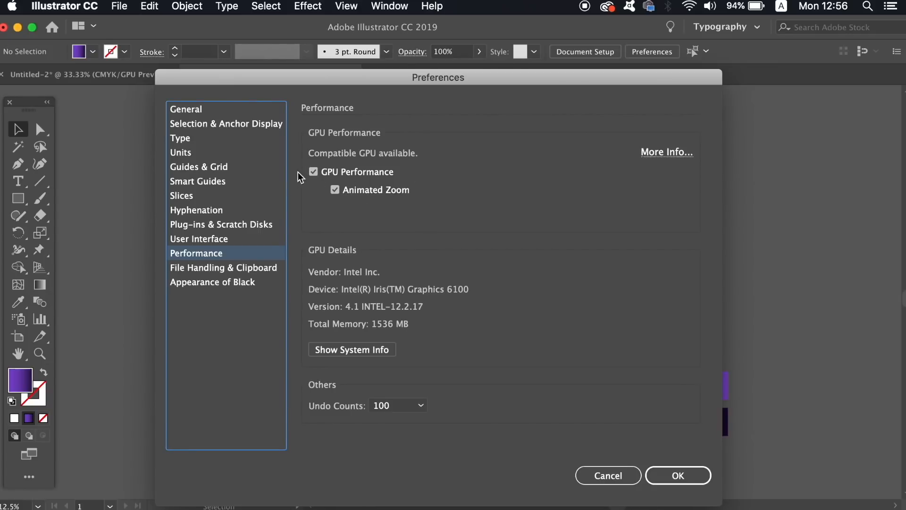
left_click(312, 172)
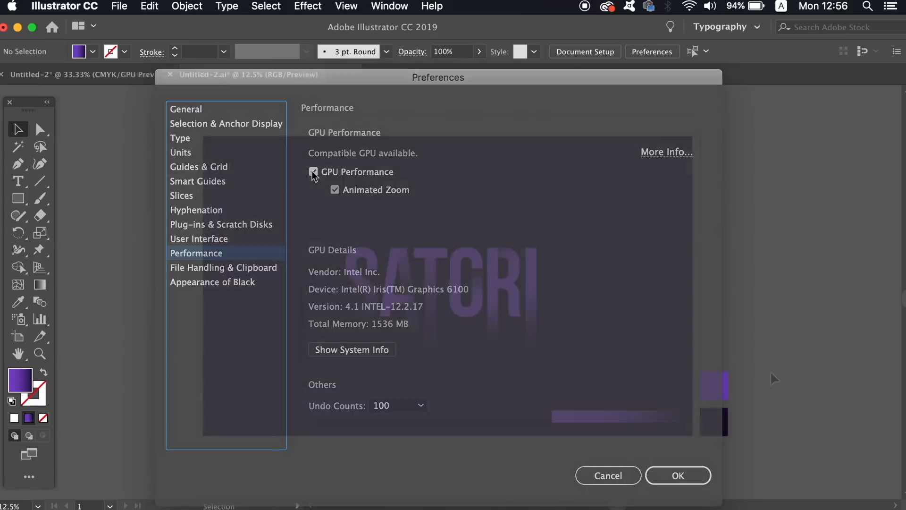
left_click(677, 475)
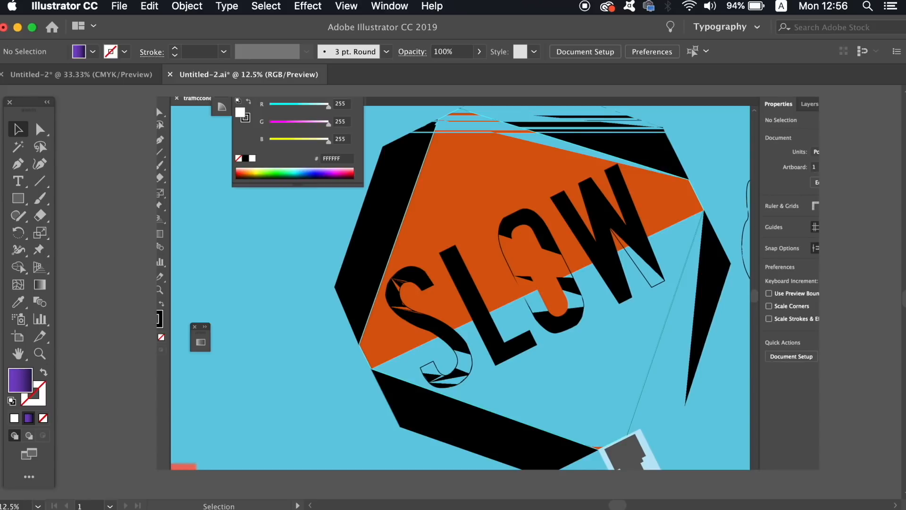
left_click(249, 74)
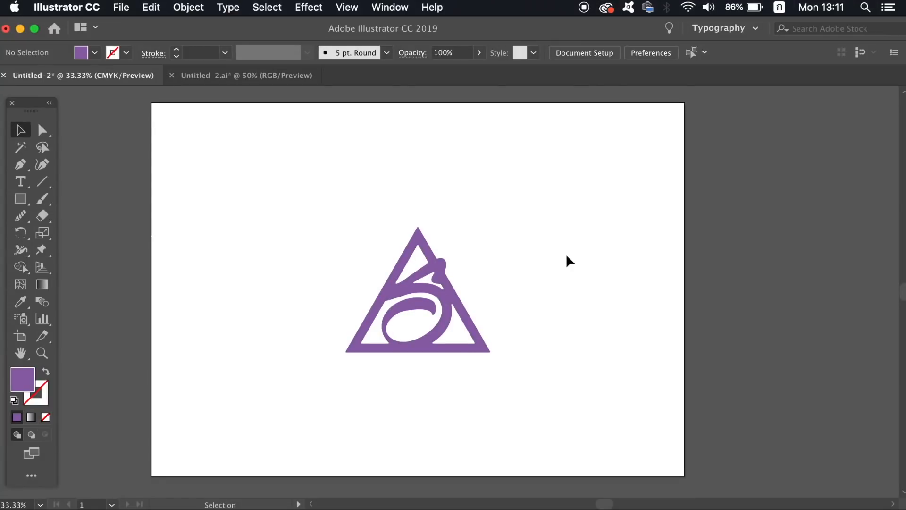
mouse_move(425, 363)
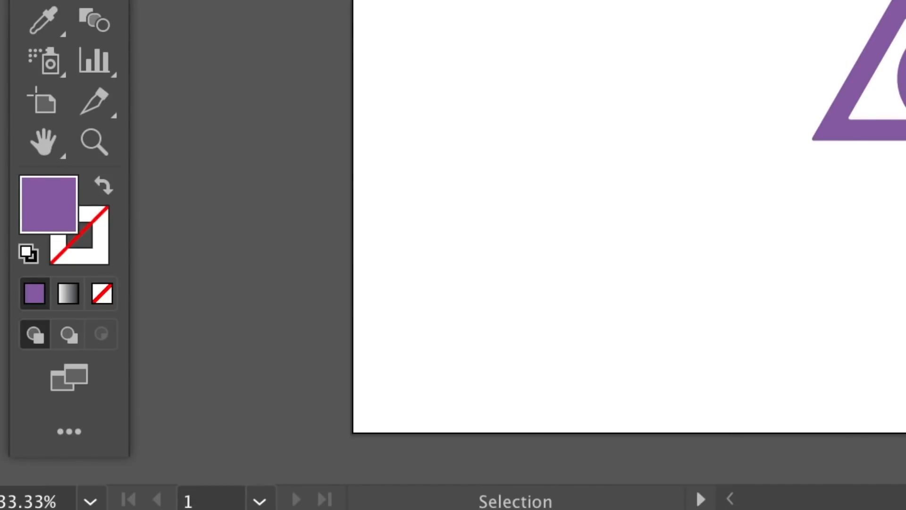
mouse_move(48, 205)
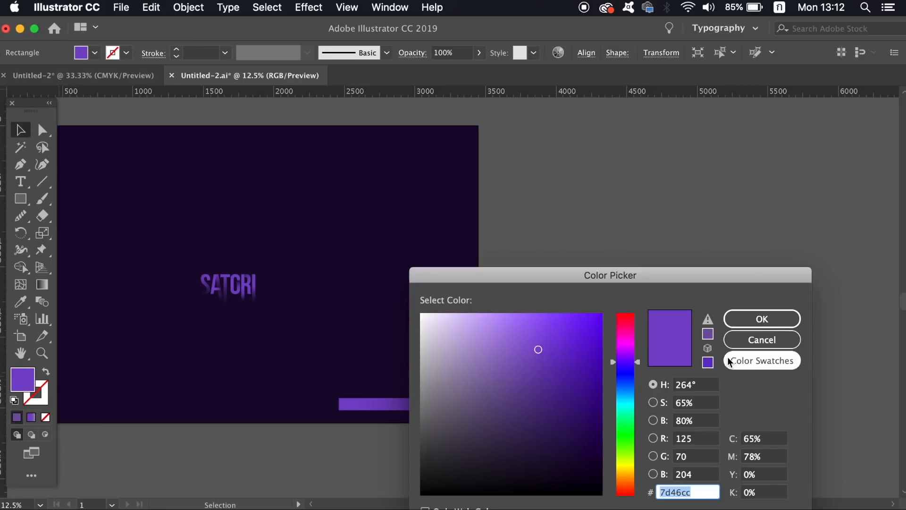
mouse_move(709, 492)
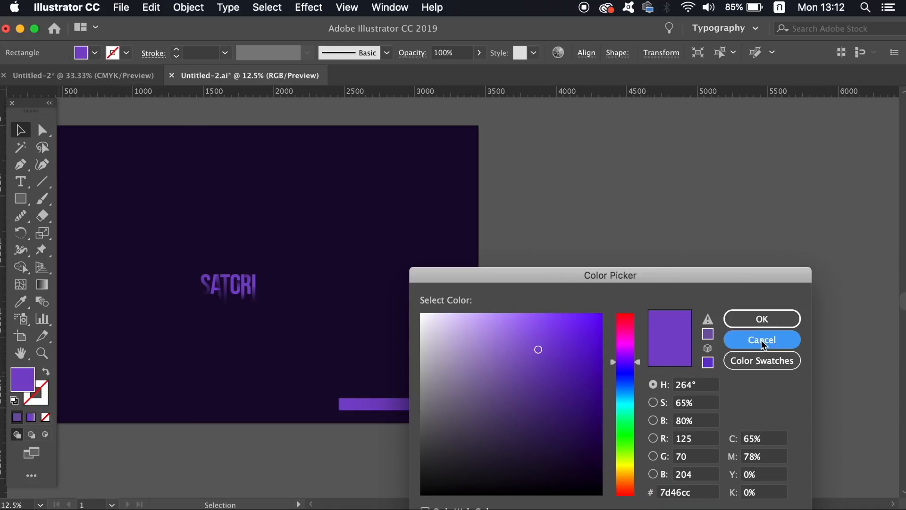
Fill the selected triangle logo with purple hex 7d46cc
left_click(761, 339)
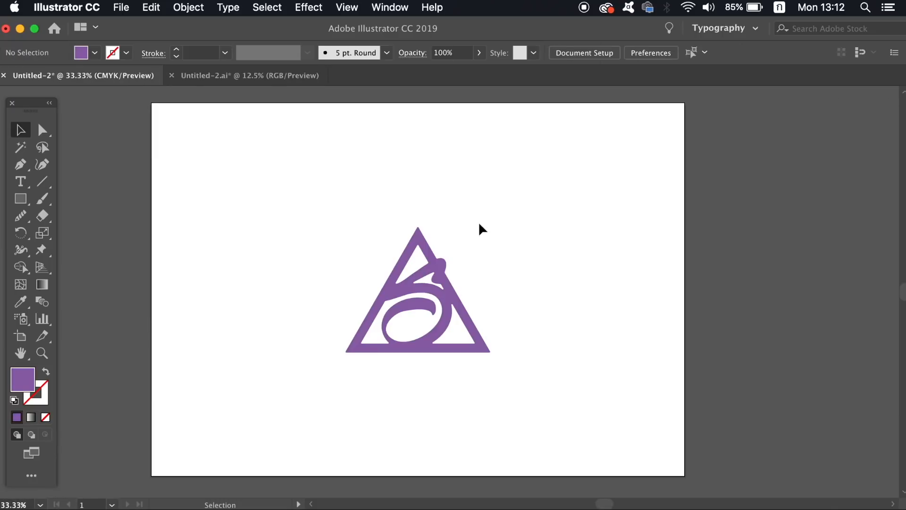
mouse_move(550, 260)
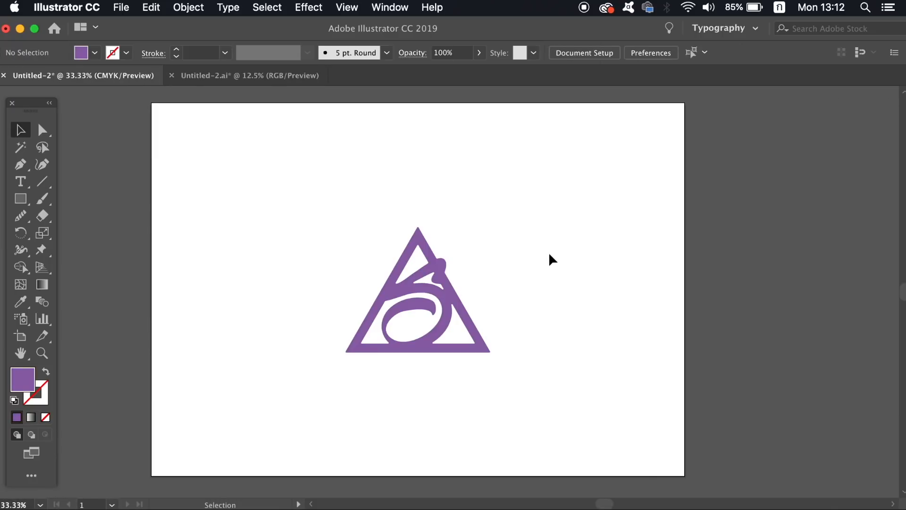
left_click(418, 288)
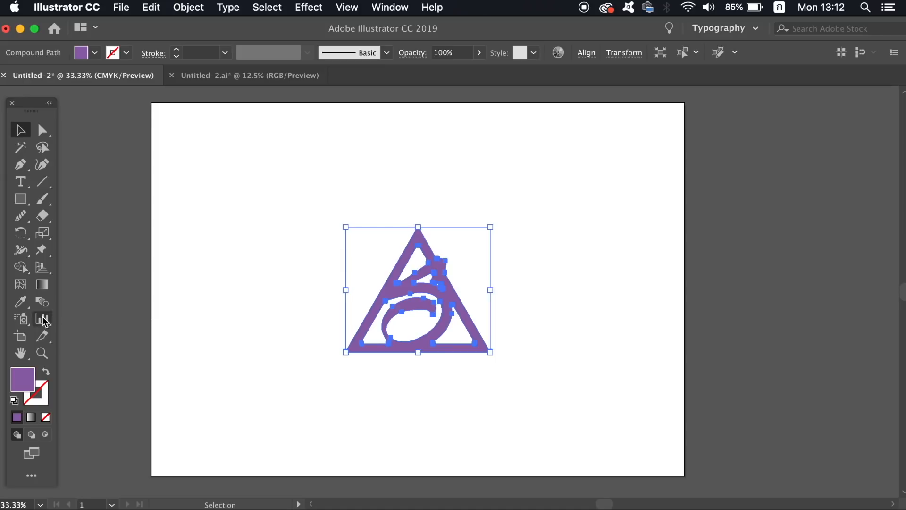
double_click(23, 379)
type("7d46cc")
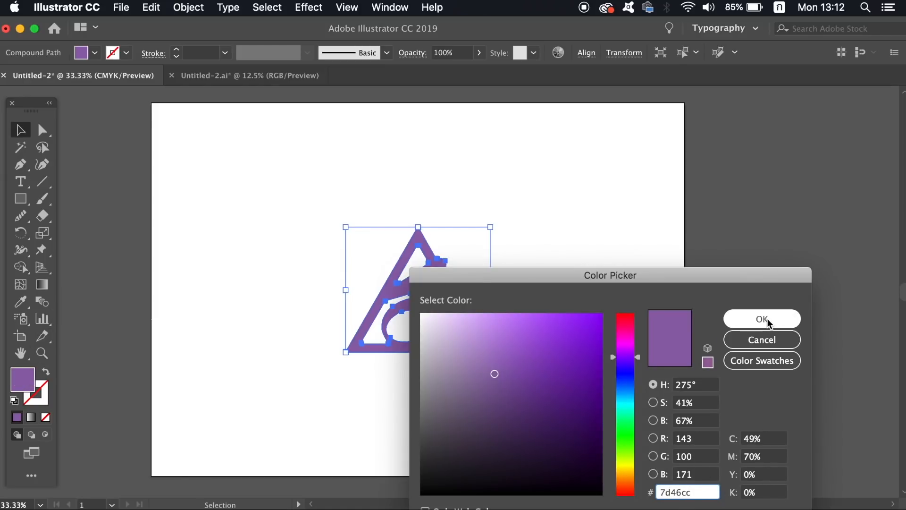
left_click(762, 319)
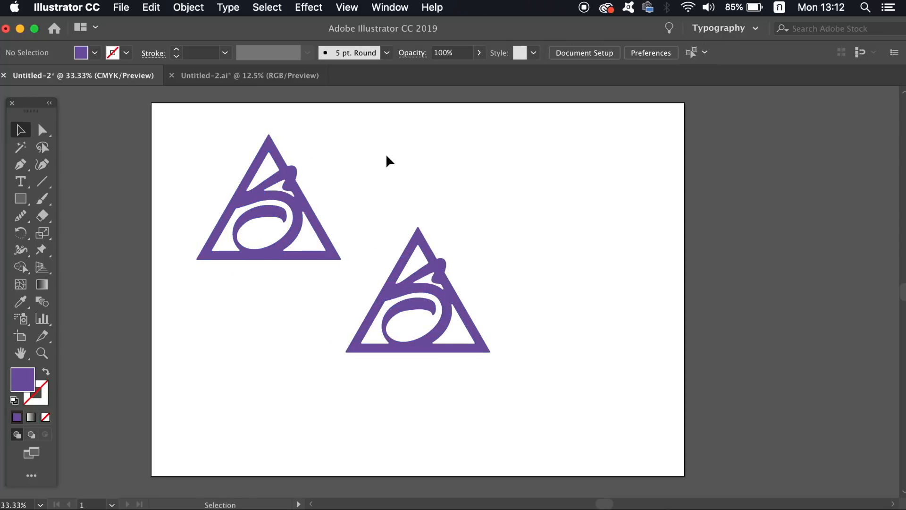
Compare the upper-left and lower logos' fill hex values to see the shift (7354a3)
left_click(268, 196)
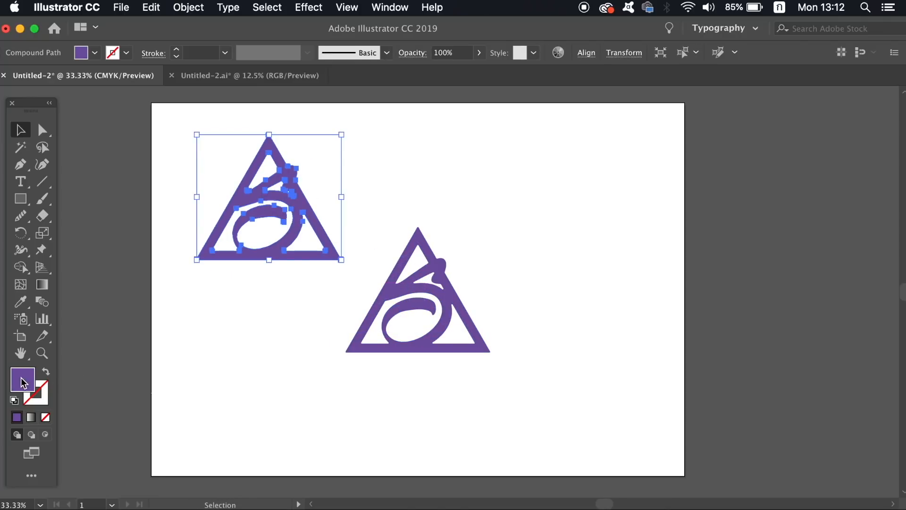
double_click(23, 378)
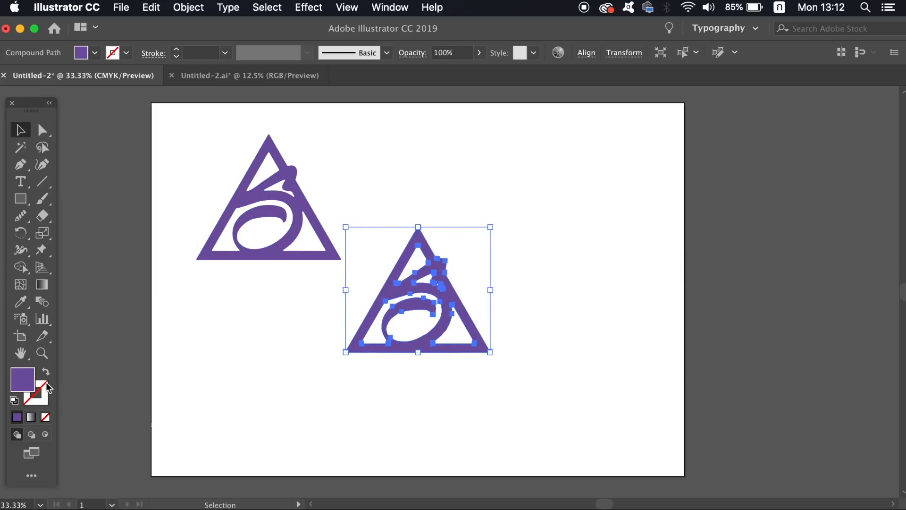
double_click(23, 379)
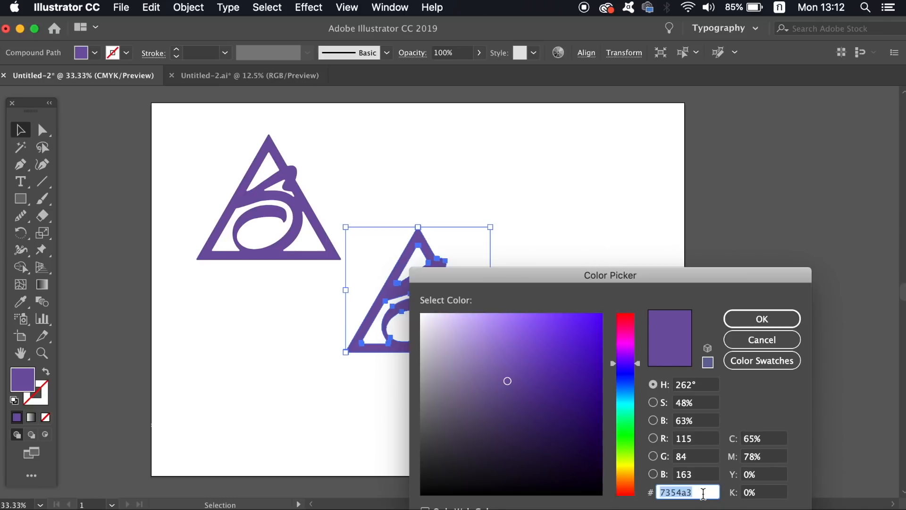
left_click(762, 319)
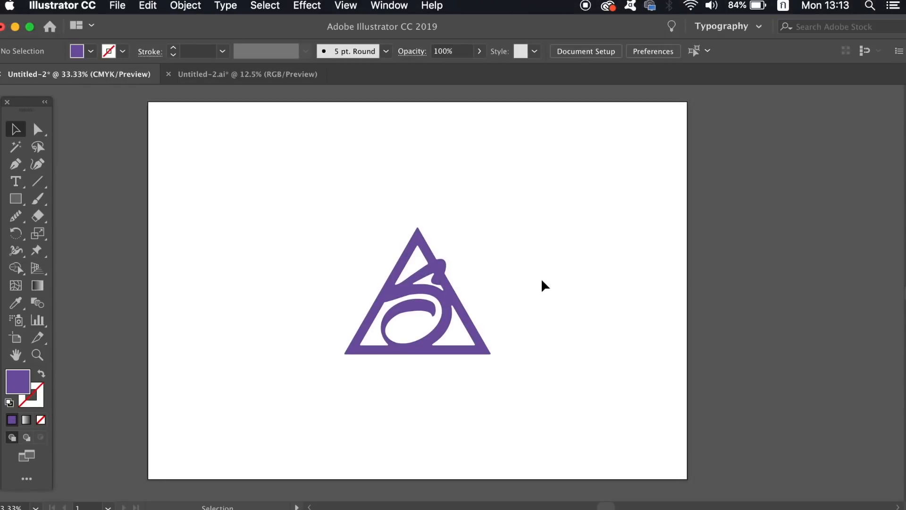
Select the enlarged triangle logo and toggle Show Edges with Cmd+H to reveal its anchor points
left_click(418, 291)
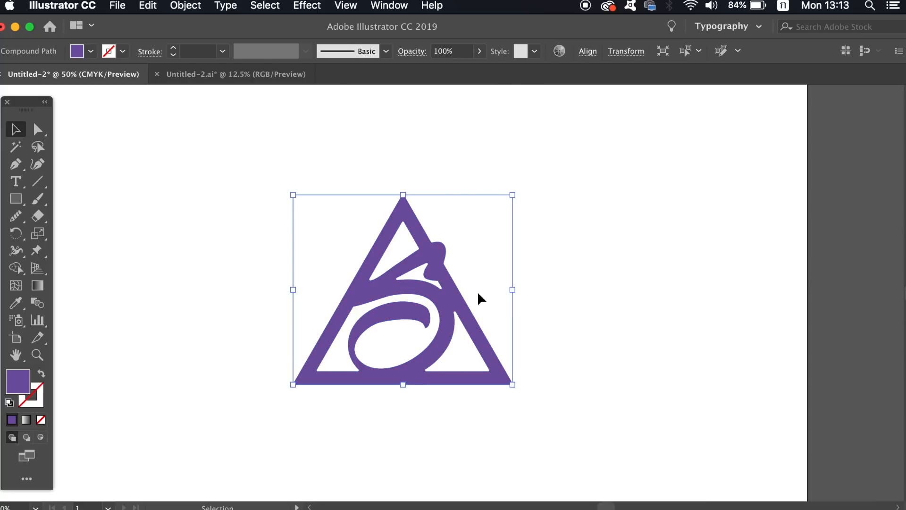
left_click(36, 129)
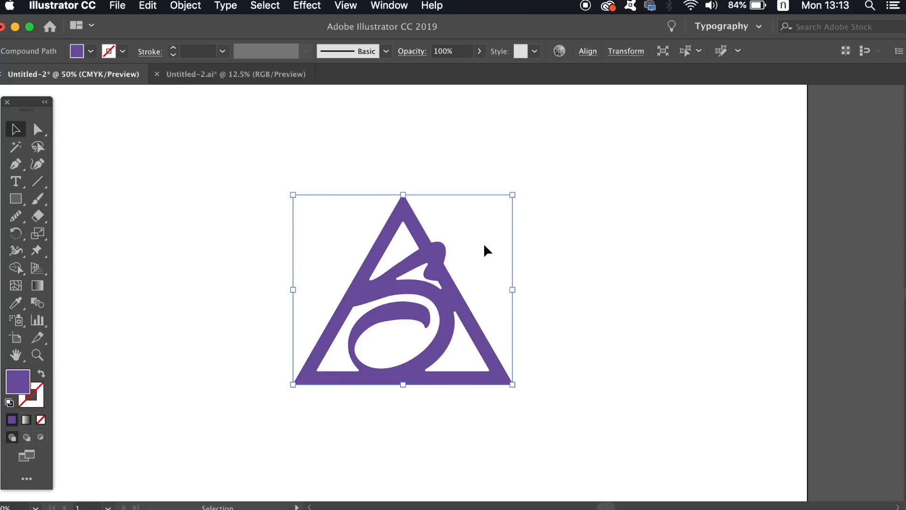
mouse_move(558, 247)
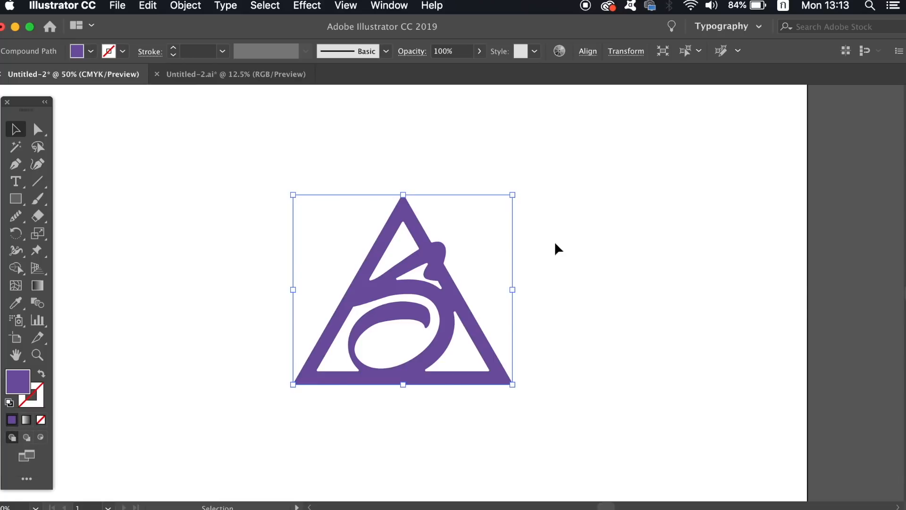
key("cmd+h")
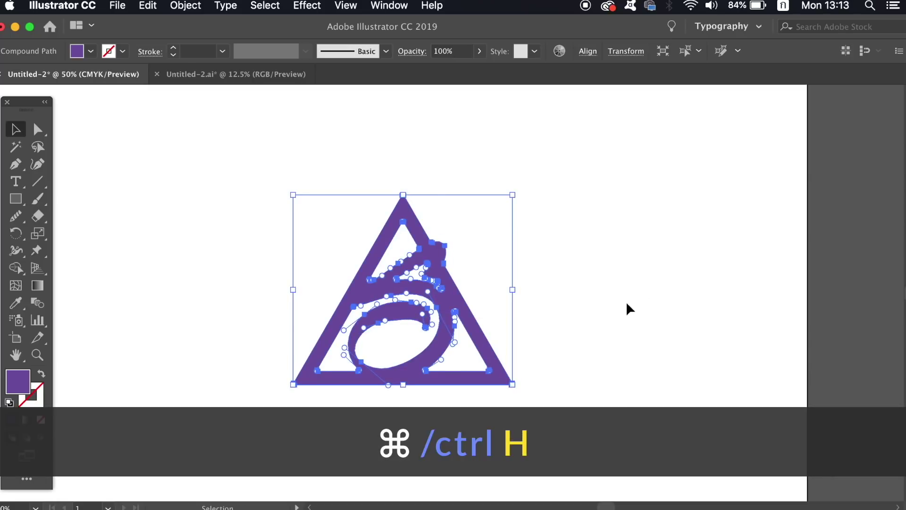
key("cmd+h")
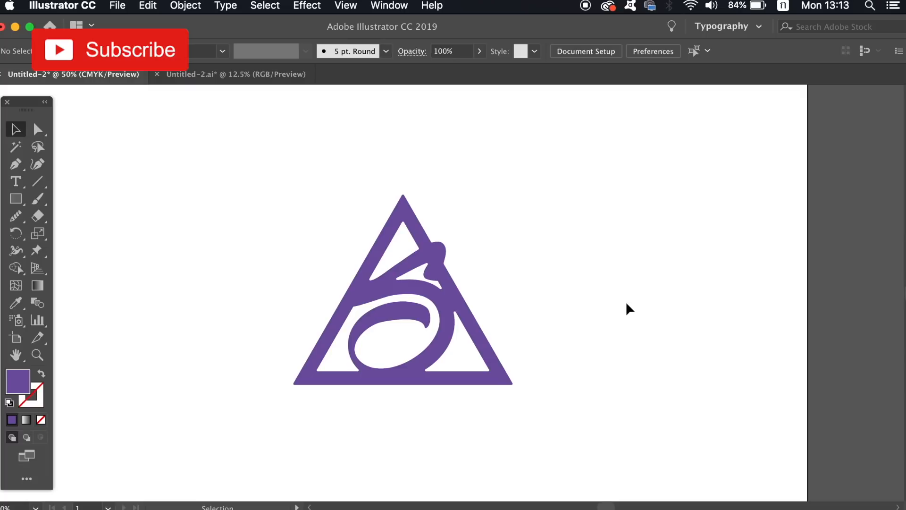
mouse_move(300, 173)
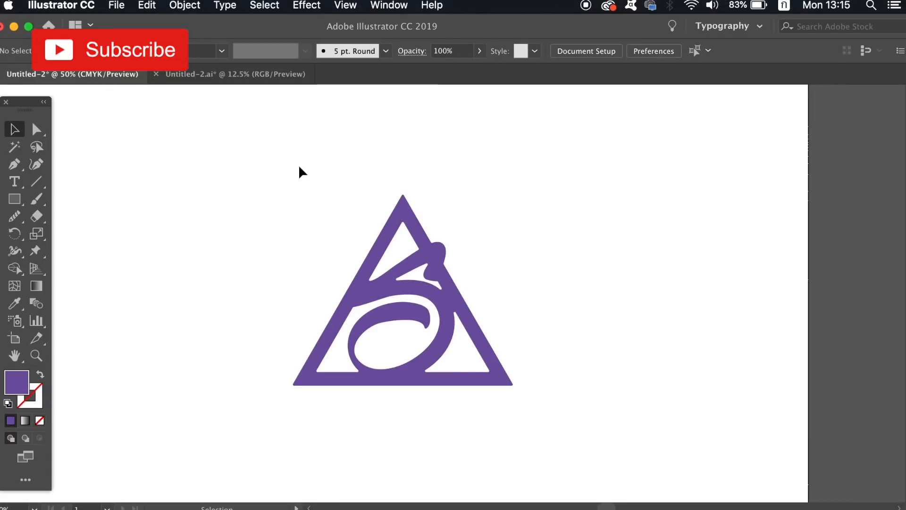
left_click(61, 5)
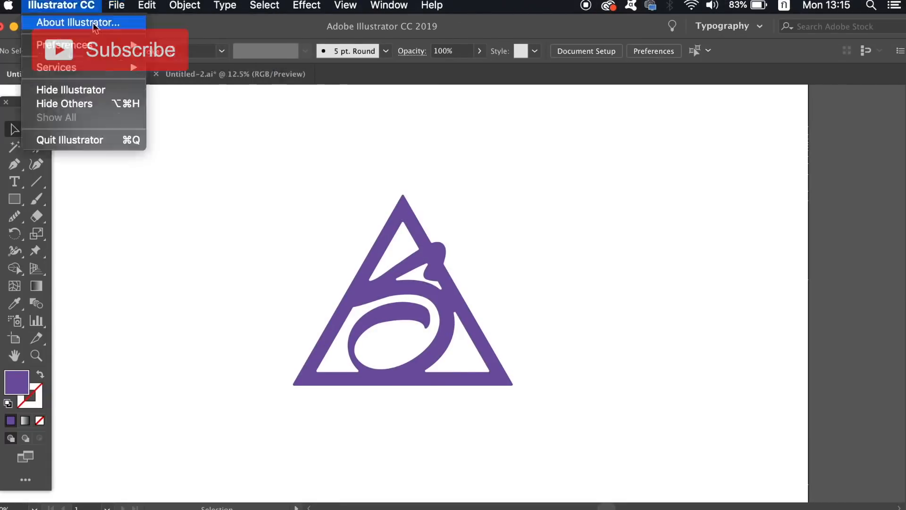
left_click(116, 5)
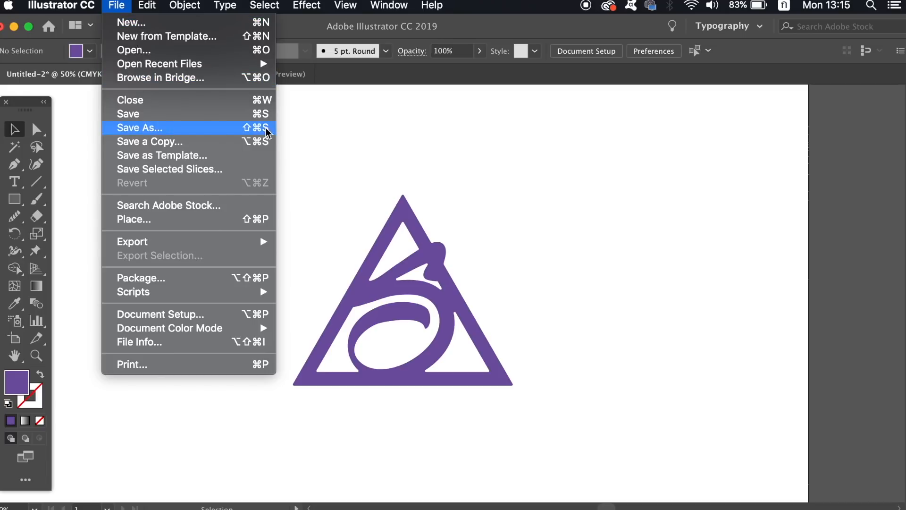
mouse_move(300, 131)
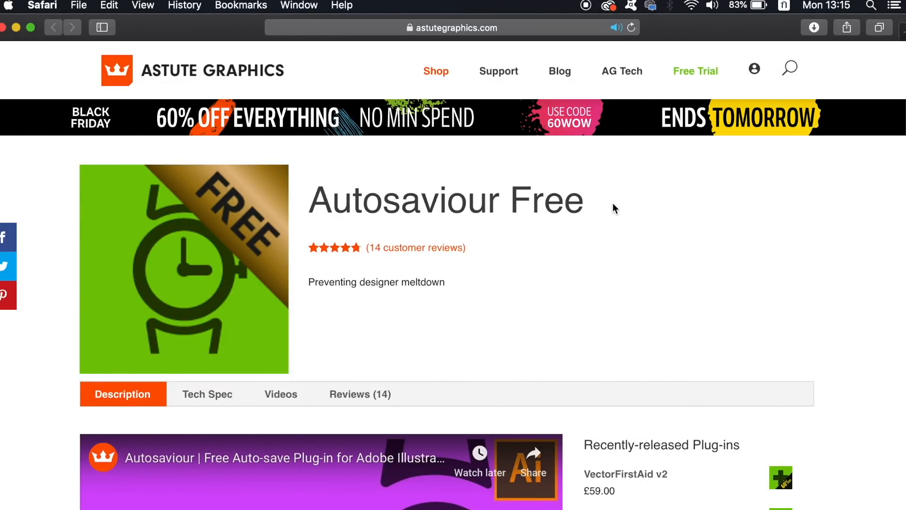
Scroll the astutegraphics.com Autosaviour Free page to 'Get your Autosaviour FREE license key'
scroll("down", 3)
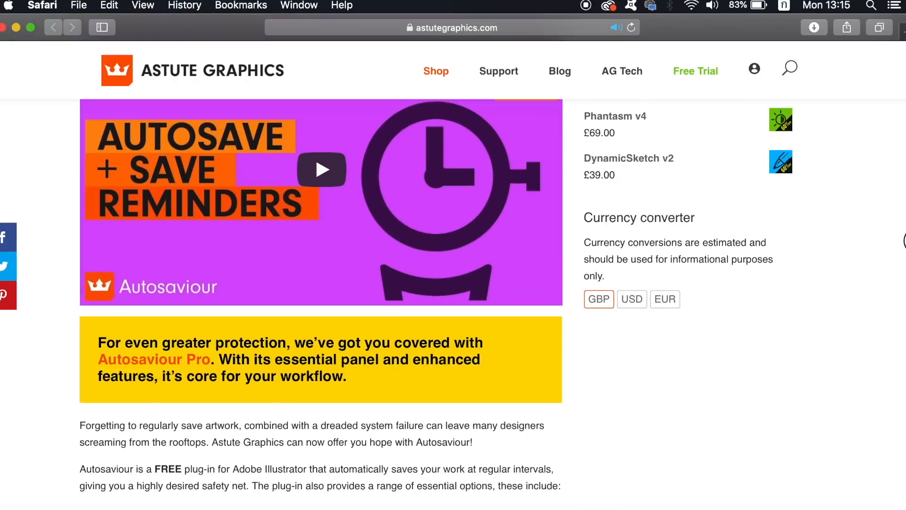
scroll("down", 3)
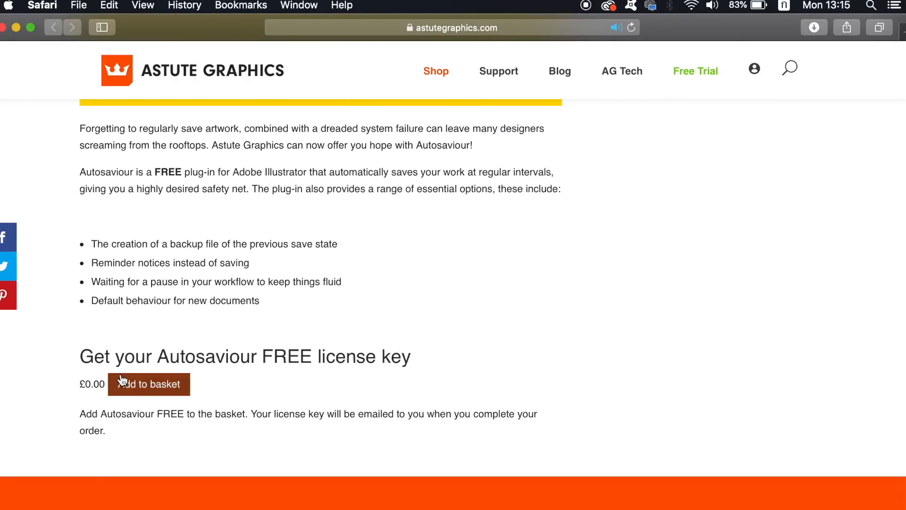